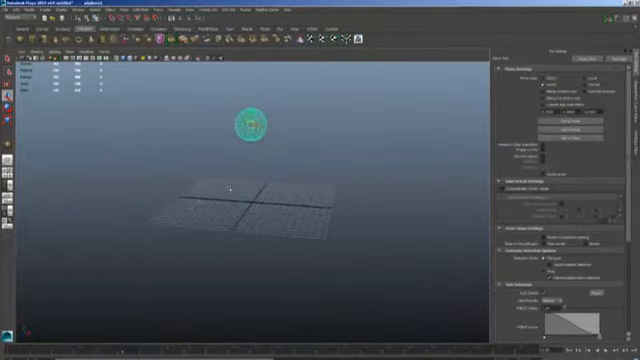
Scrub the time slider back and forth to watch the sphere glide over the grid
left_click_drag(258, 122, 178, 156)
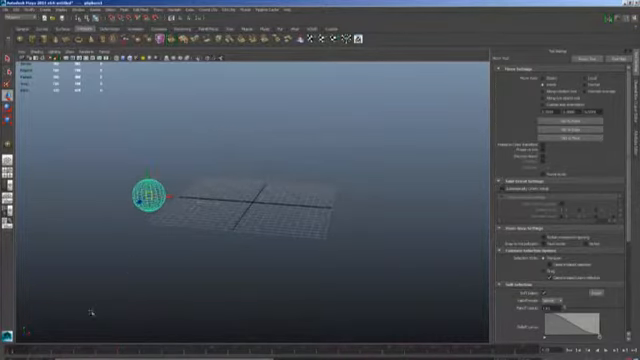
left_click_drag(150, 200, 284, 190)
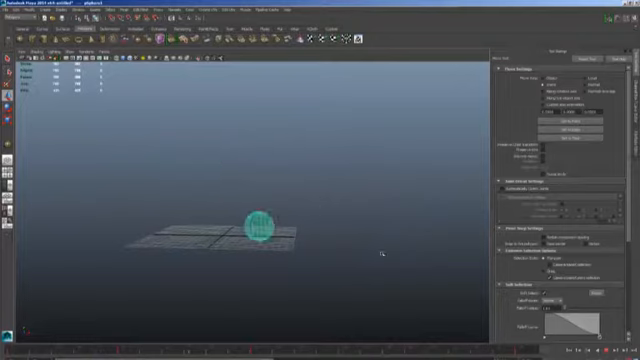
Scrub to later frames to watch the camera swoop and the sphere rise above the grid
left_click_drag(260, 230, 120, 230)
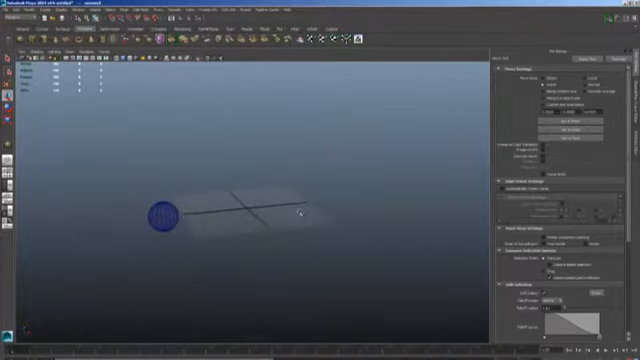
left_click_drag(160, 212, 410, 210)
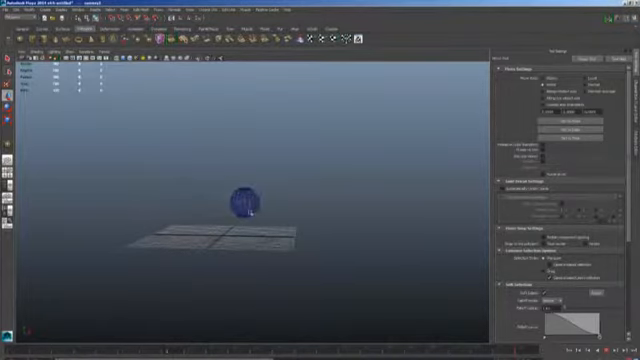
left_click_drag(244, 204, 162, 180)
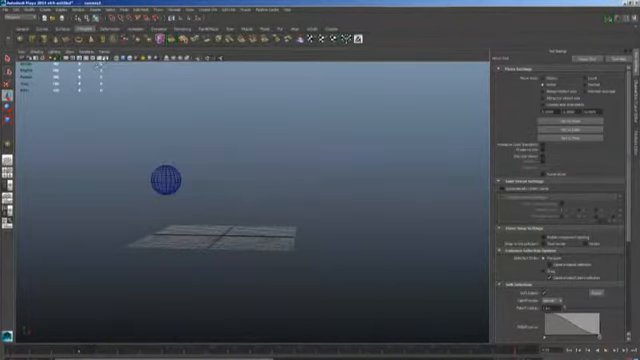